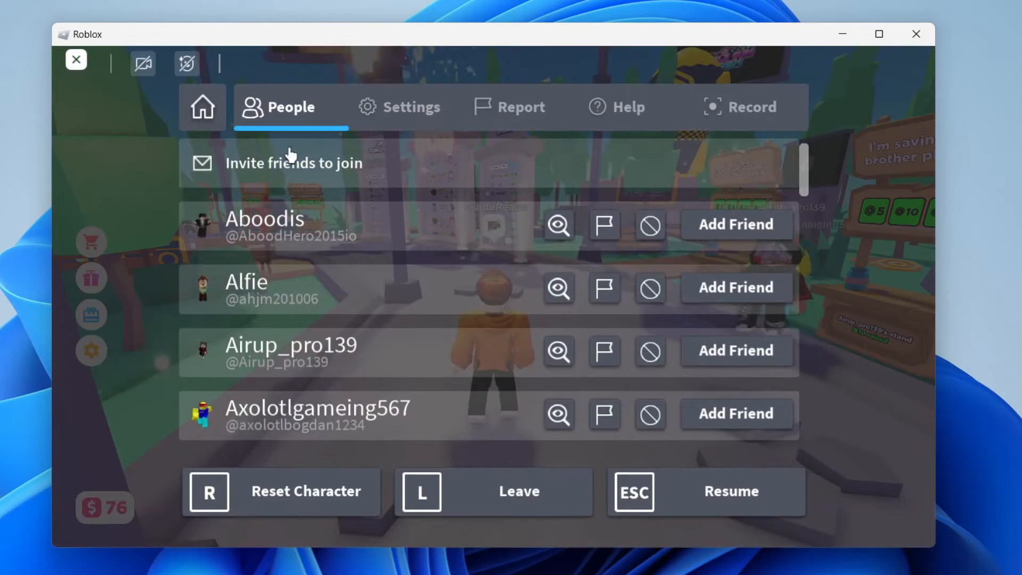
- Open the Settings tab and scroll down to the Fullscreen option, currently Off
click(412, 107)
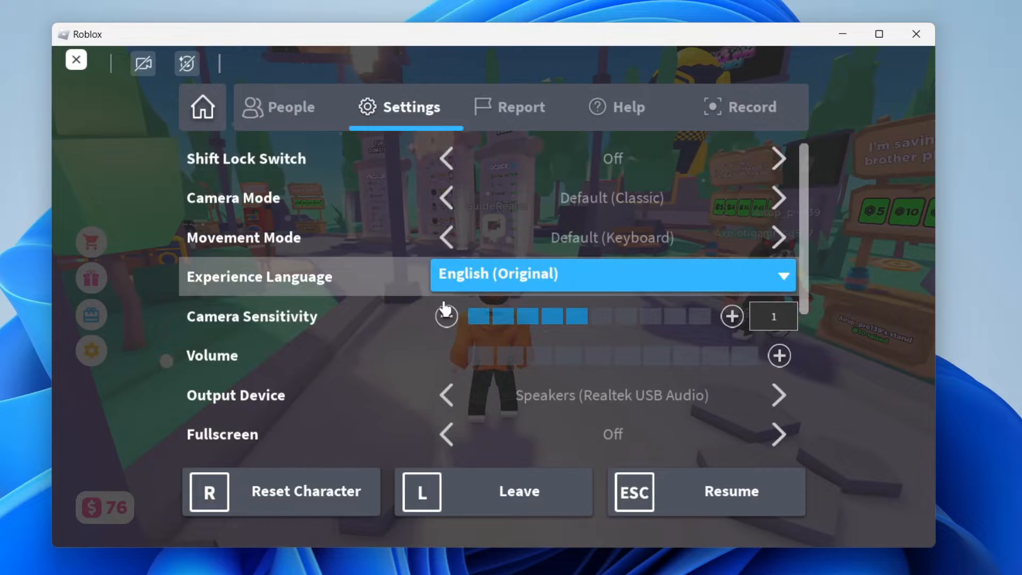
scroll(down, 3)
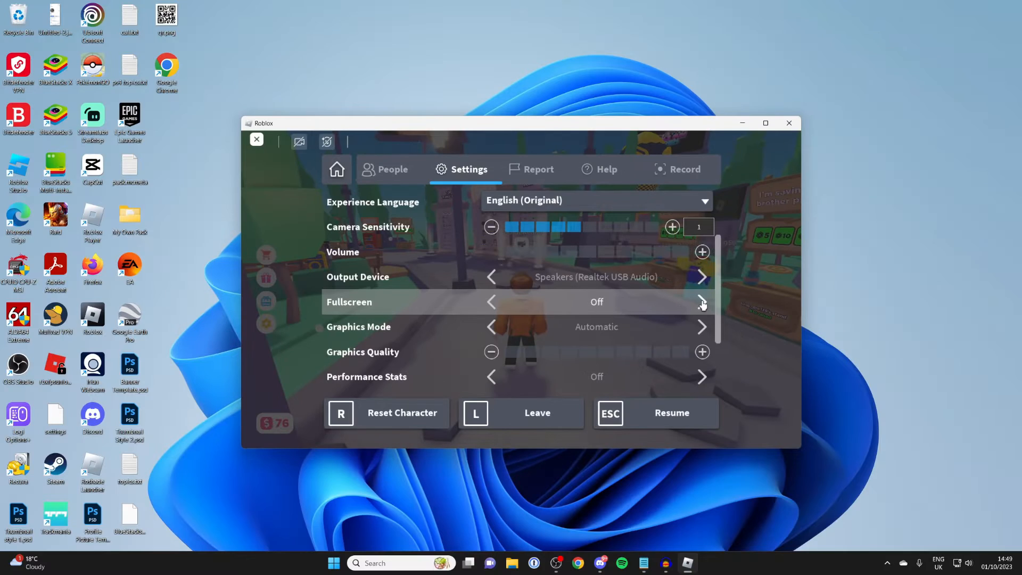
- Toggle the Fullscreen setting using the arrow beside it
click(702, 302)
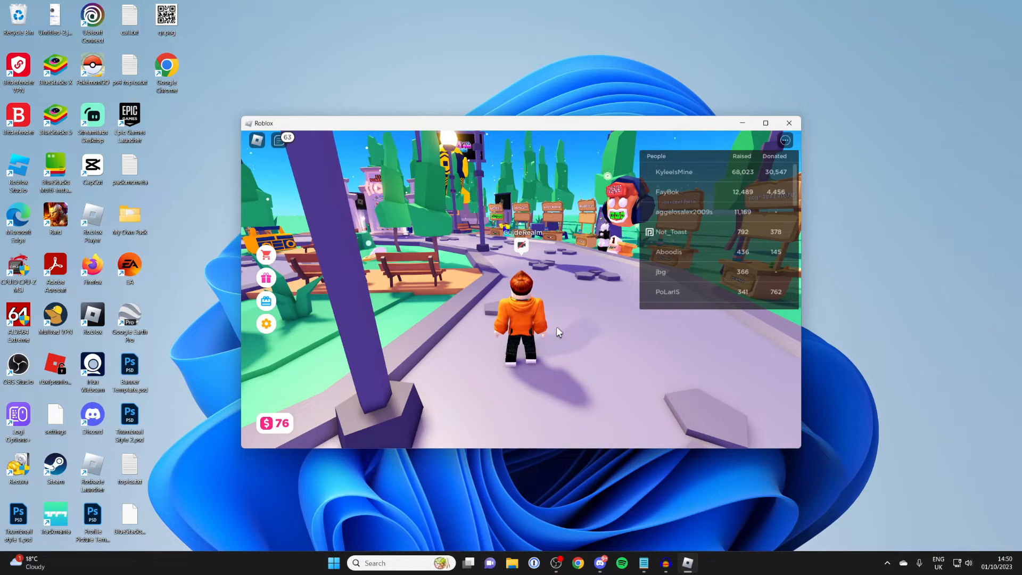
- Focus the game window and switch Roblox to full screen
click(766, 123)
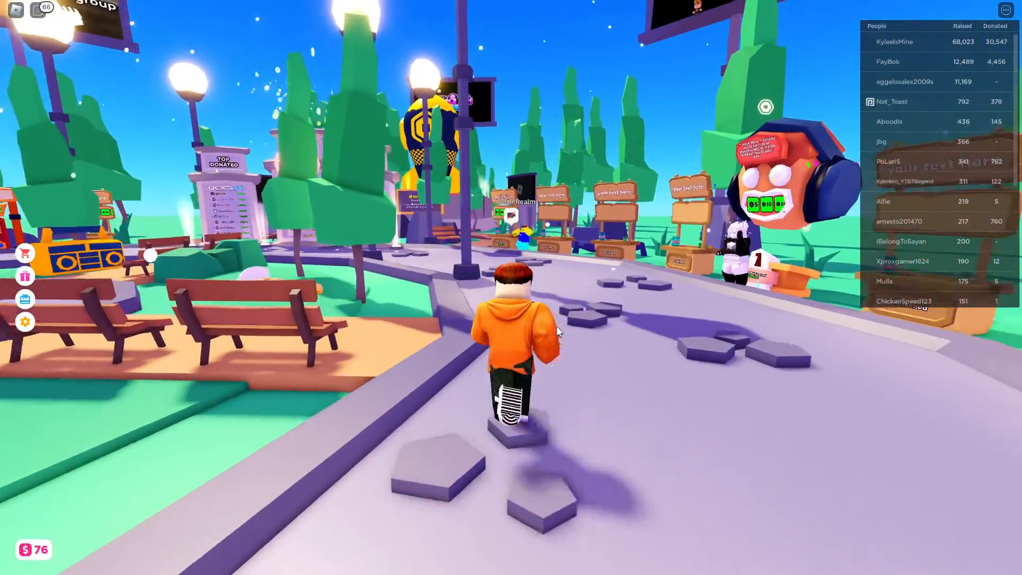
key(w)
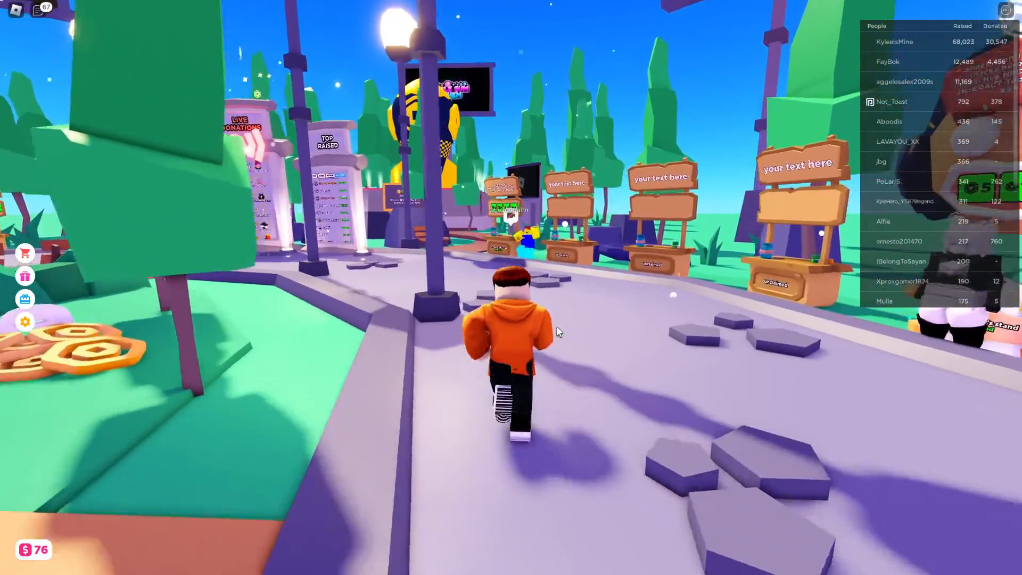